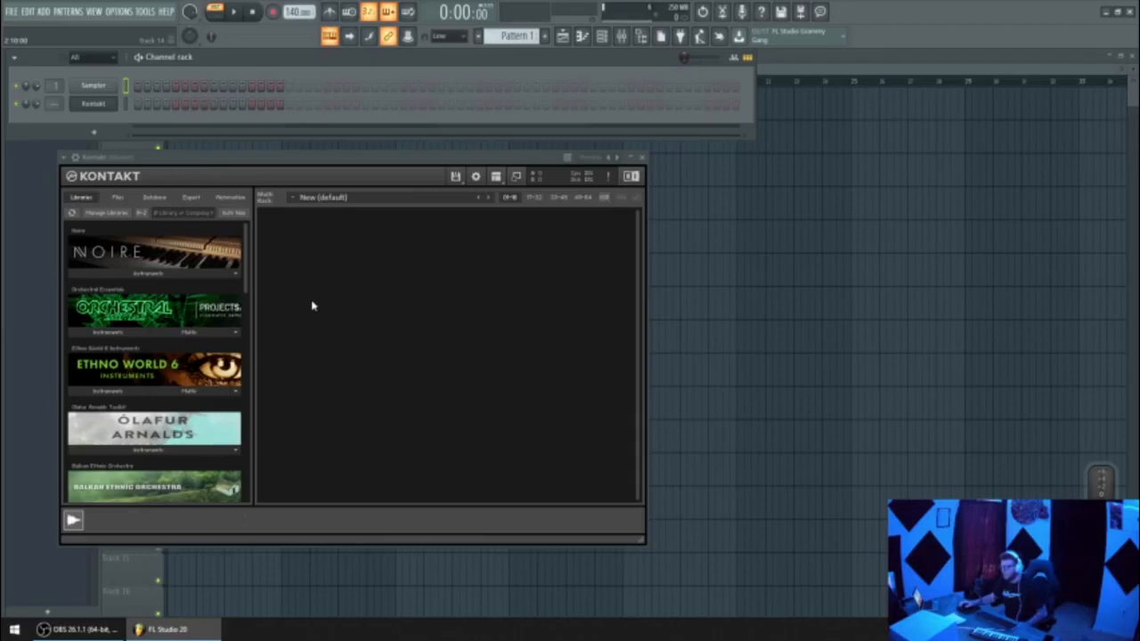
{"action": "mouse_move", "coordinate": [501, 219]}
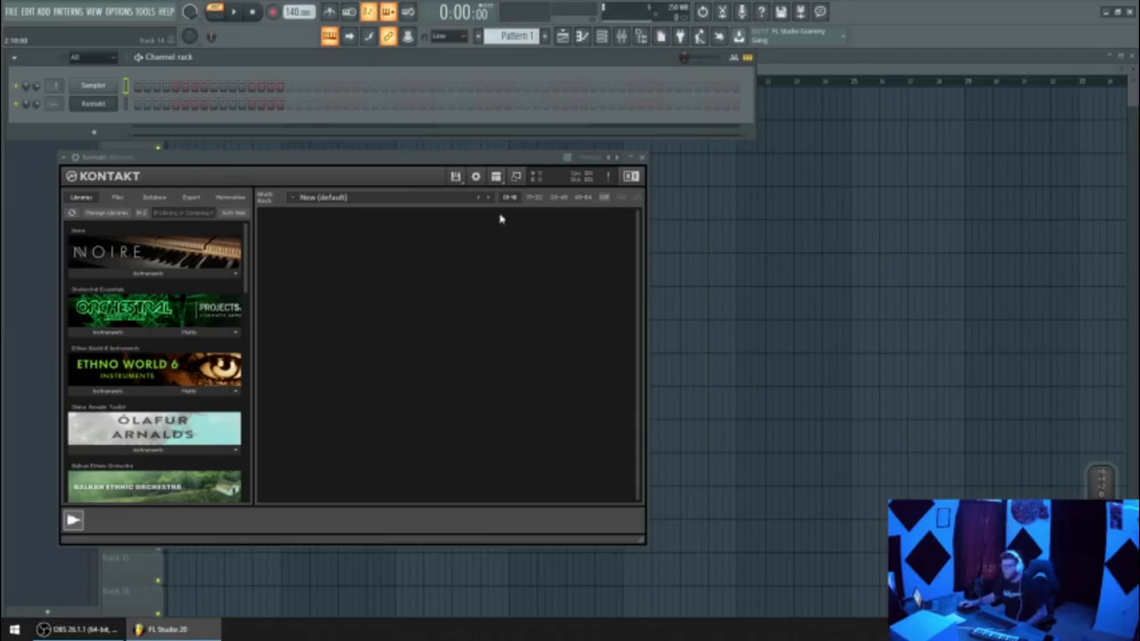
{"action": "mouse_move", "coordinate": [544, 266]}
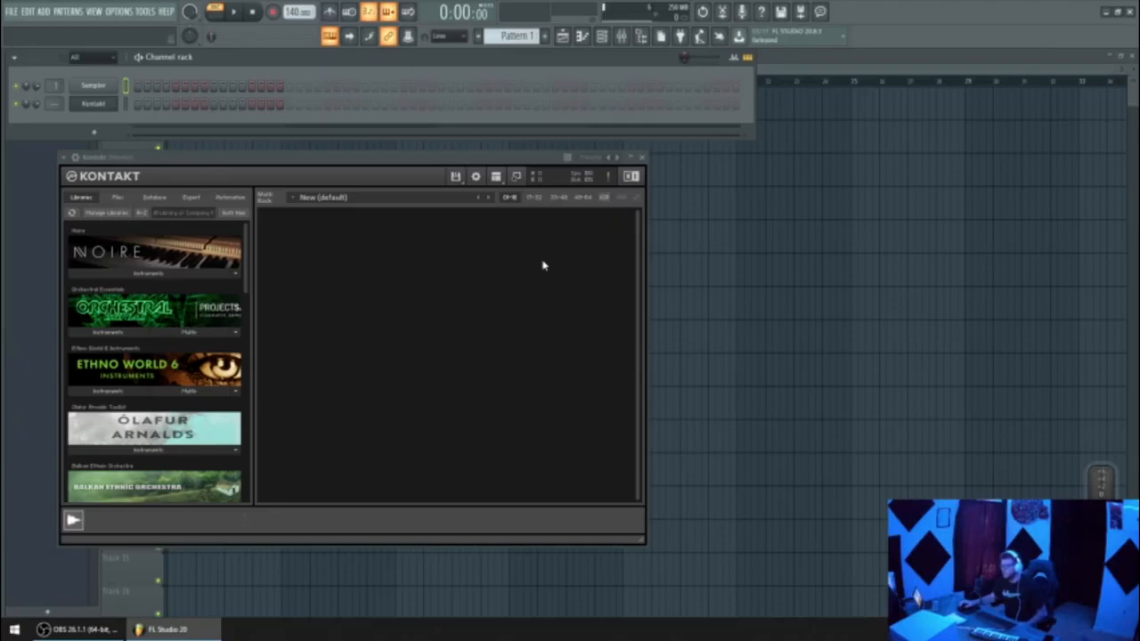
{"action": "mouse_move", "coordinate": [477, 279]}
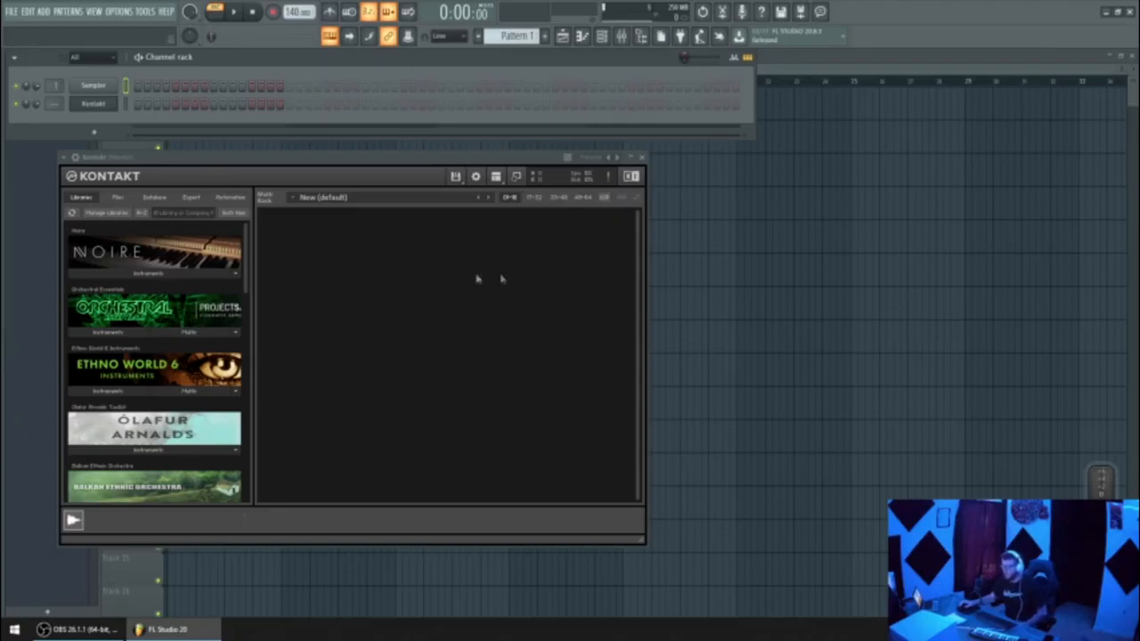
{"action": "mouse_move", "coordinate": [203, 298]}
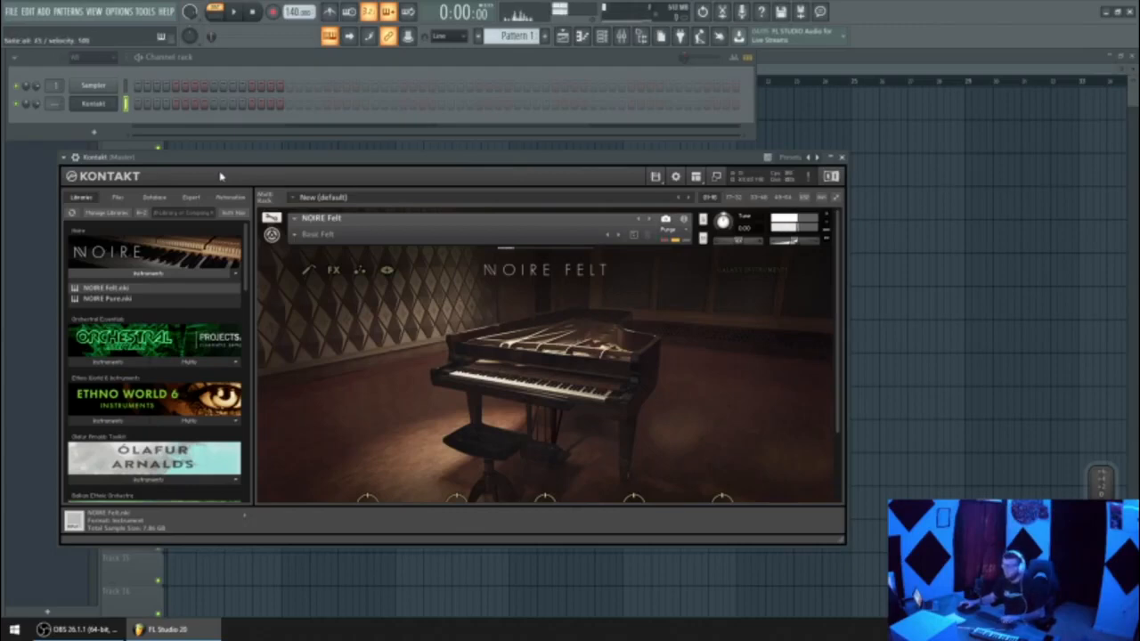
Collapse the loaded NOIRE Felt instrument to a compact rack entry in Kontakt
{"action": "left_click", "coordinate": [294, 218]}
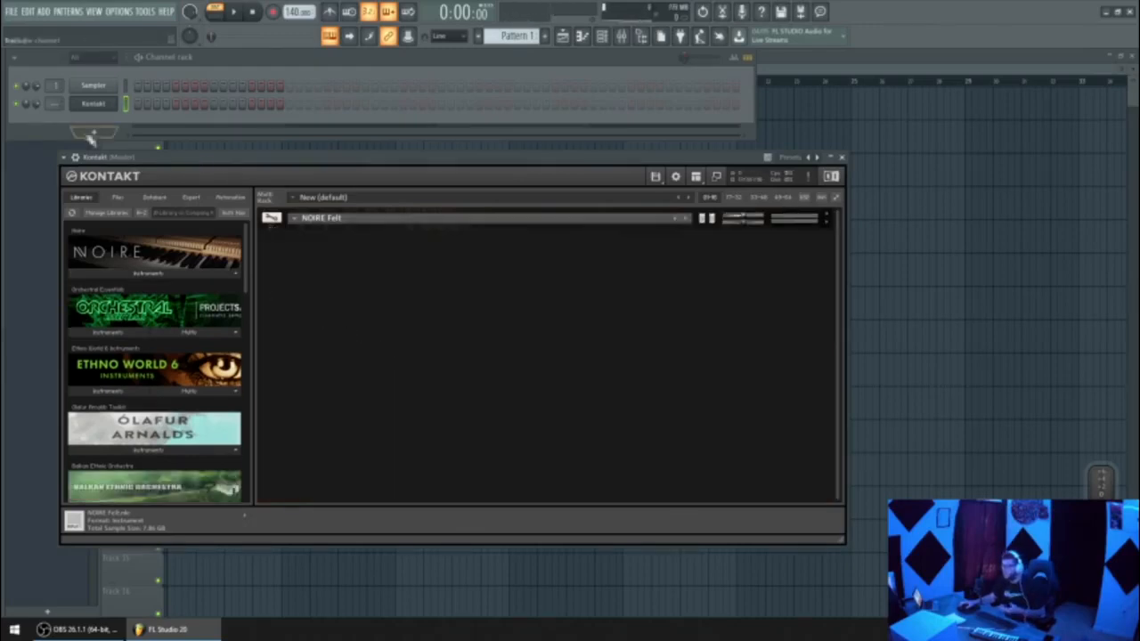
{"action": "left_click", "coordinate": [14, 57]}
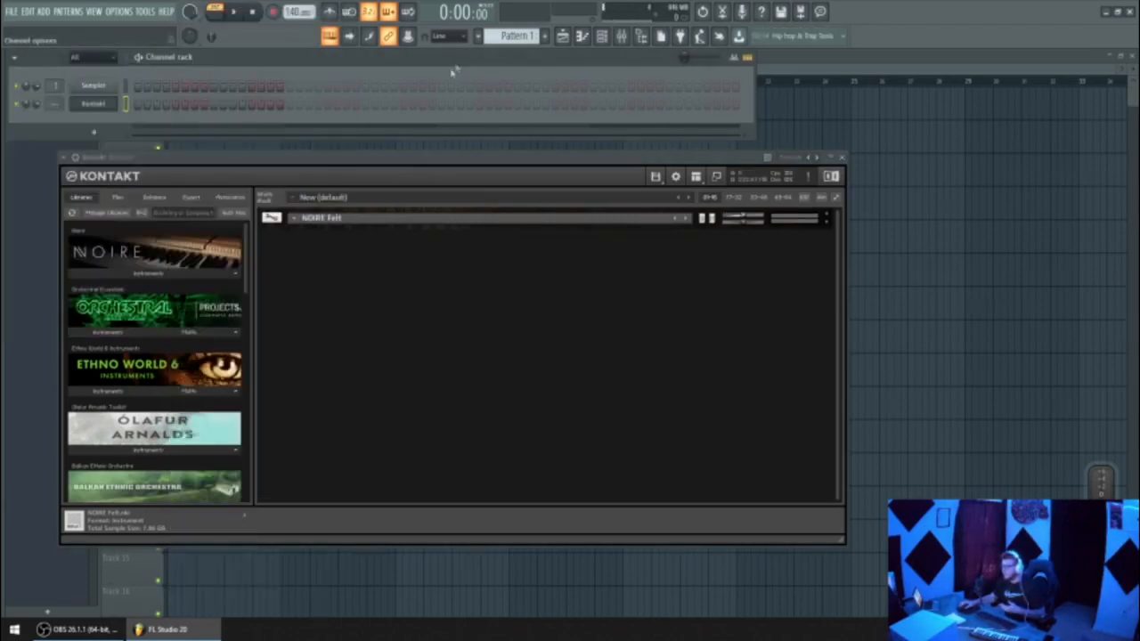
Check Kontakt's MIDI port in plugin settings and insert a MIDI Out channel via Add
{"action": "left_click", "coordinate": [101, 178]}
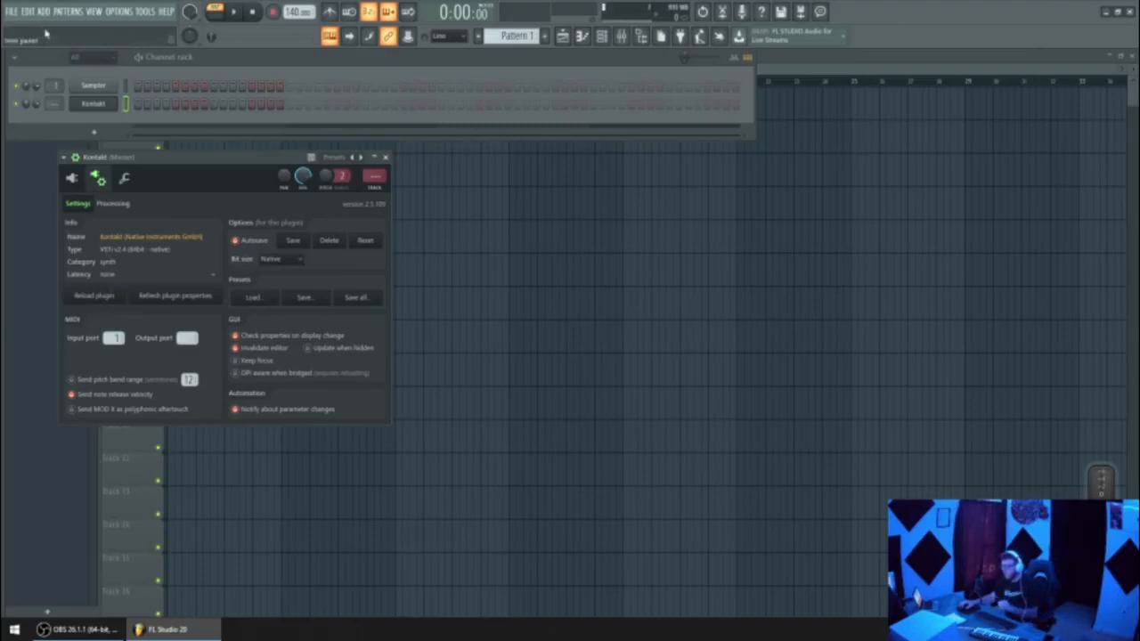
{"action": "left_click", "coordinate": [46, 10]}
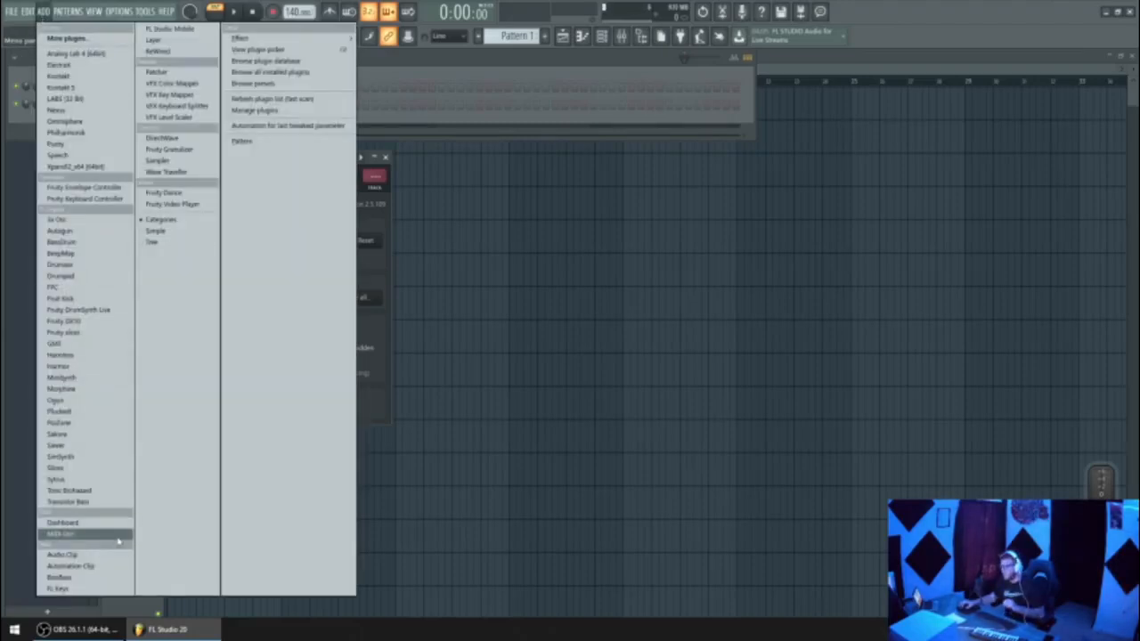
{"action": "left_click", "coordinate": [60, 533]}
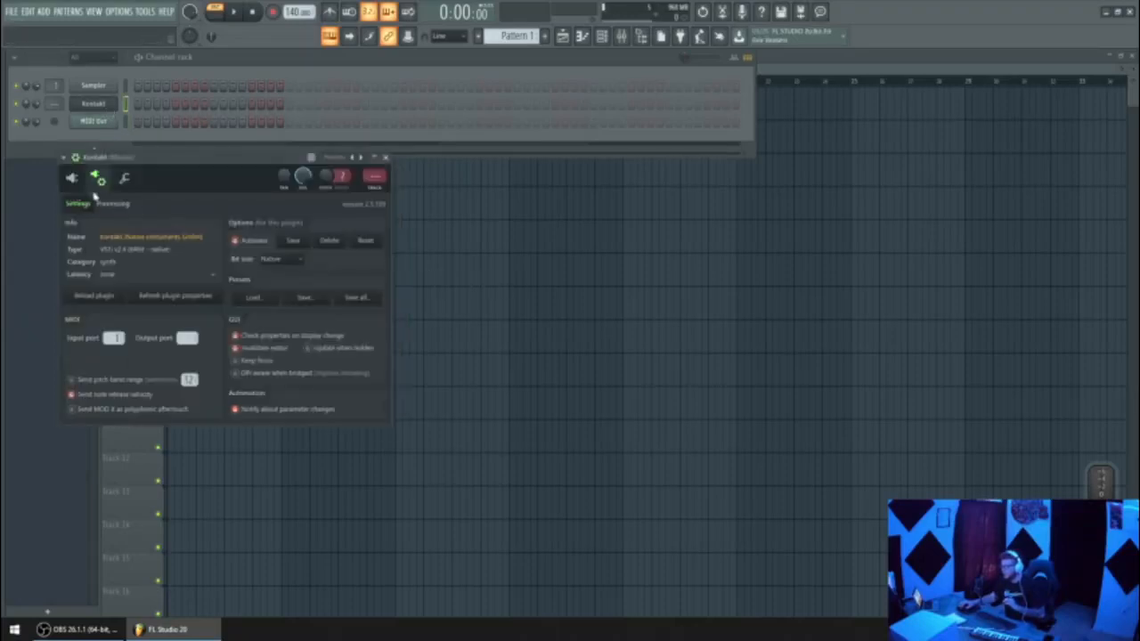
Return to Kontakt's instrument view and browse down to the Shevannai library
{"action": "left_click", "coordinate": [71, 178]}
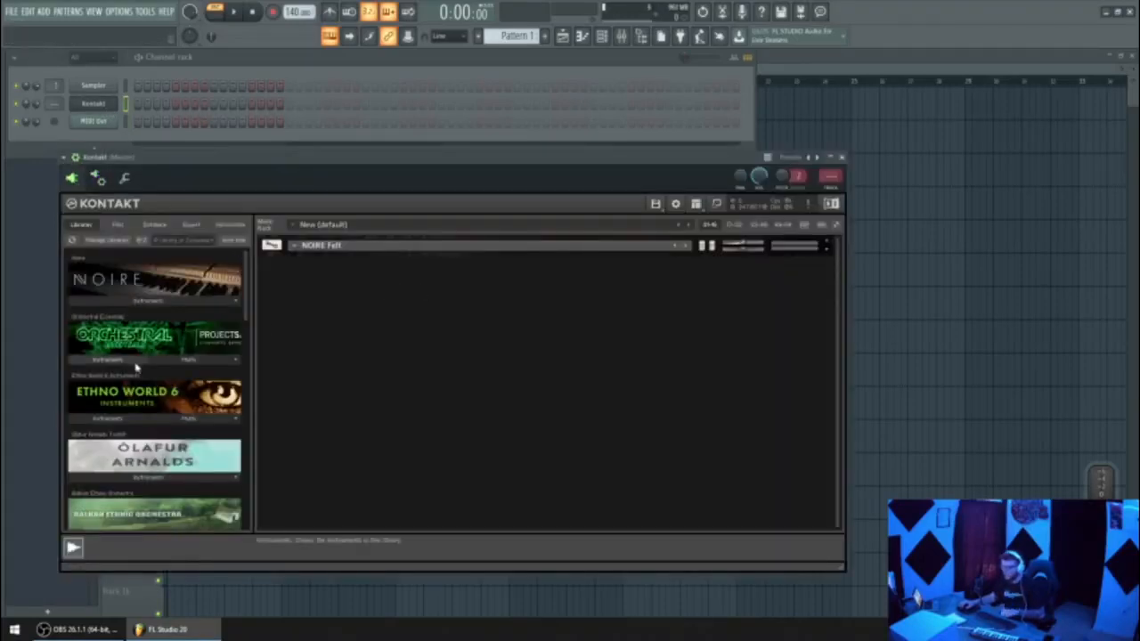
{"action": "scroll", "scroll_direction": "down", "scroll_amount": 3}
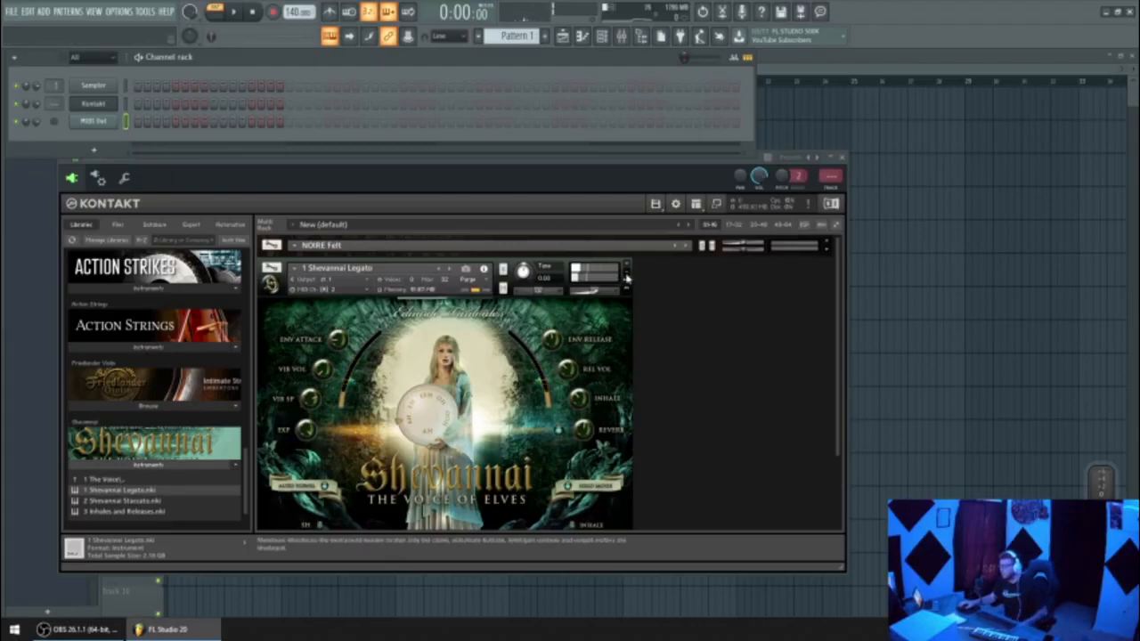
{"action": "right_click", "coordinate": [93, 103]}
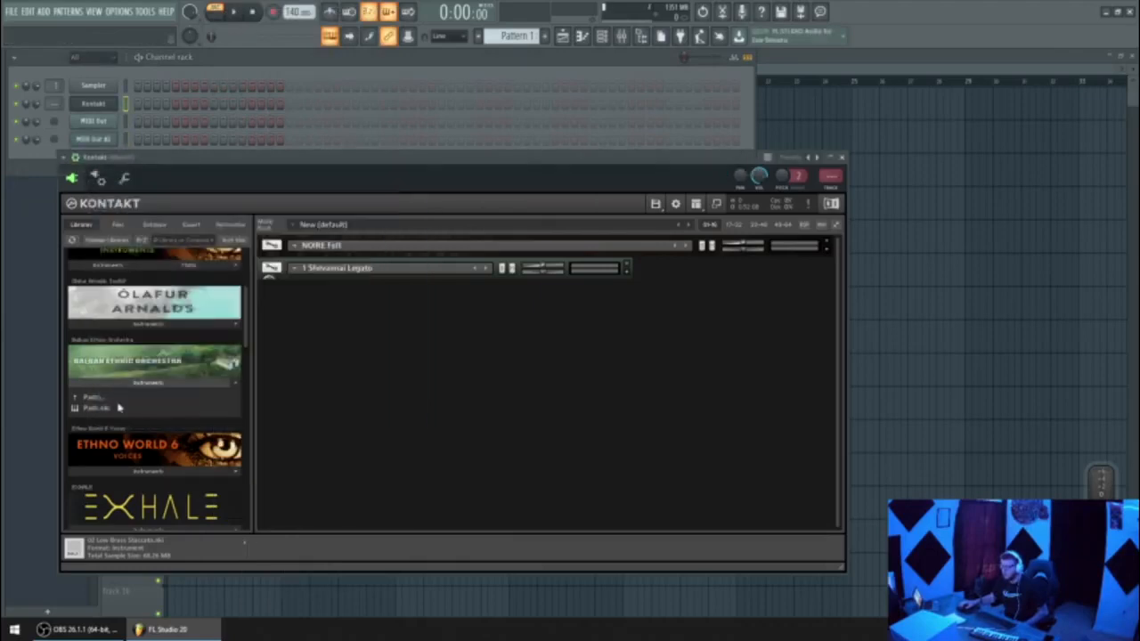
Load Pads.nki from Balkan Ethnic Orchestra as Kontakt's third instrument
{"action": "double_click", "coordinate": [95, 408]}
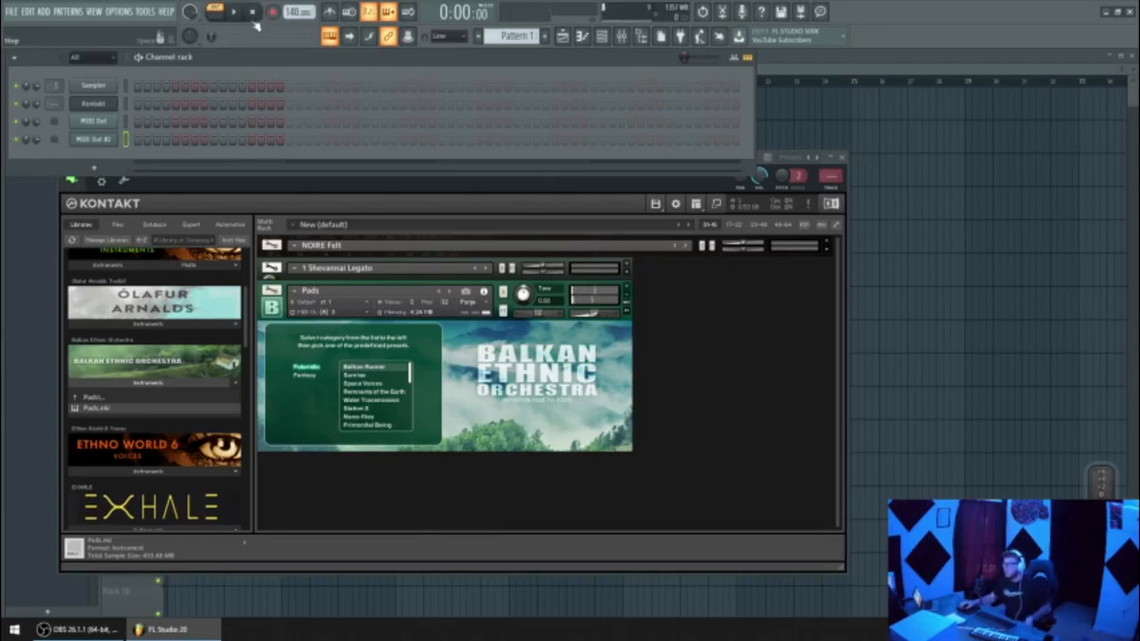
{"action": "mouse_move", "coordinate": [281, 185]}
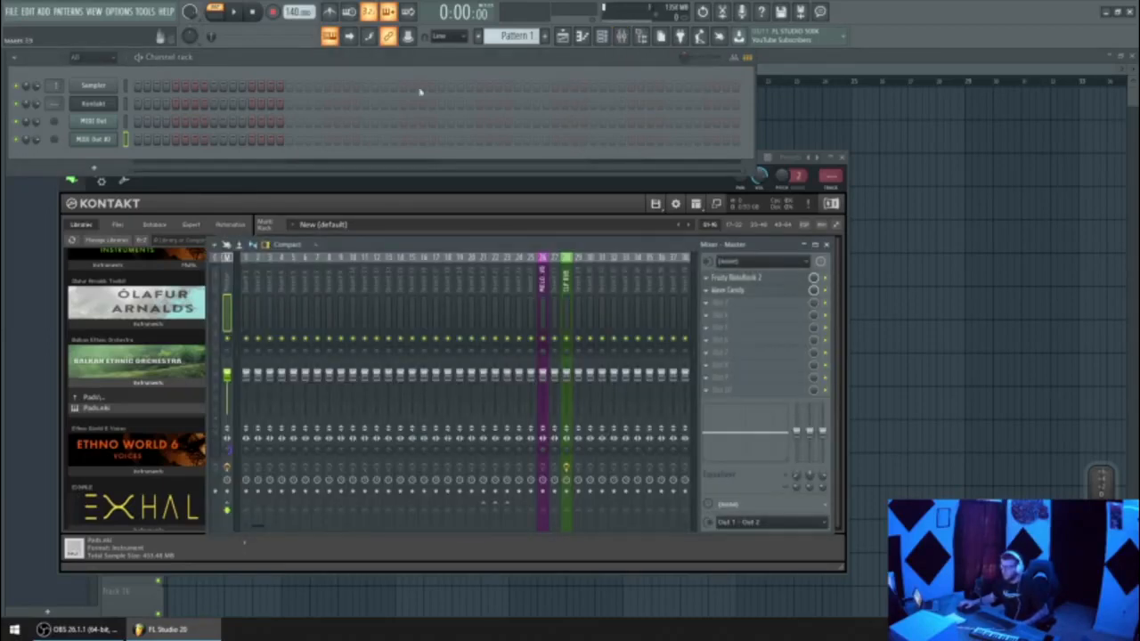
{"action": "mouse_move", "coordinate": [383, 67]}
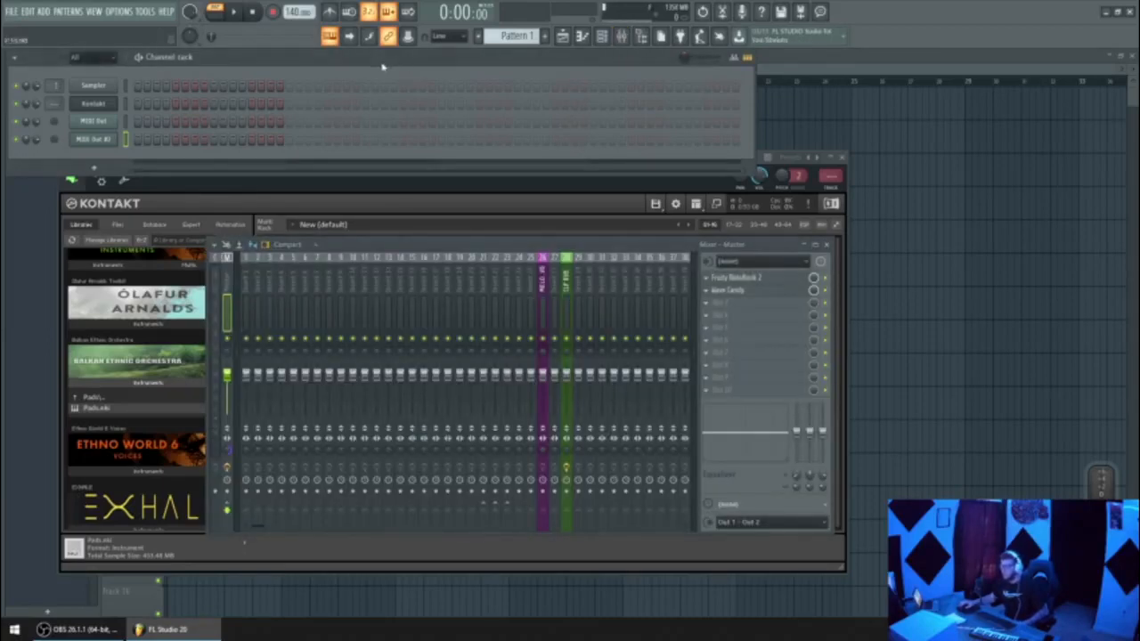